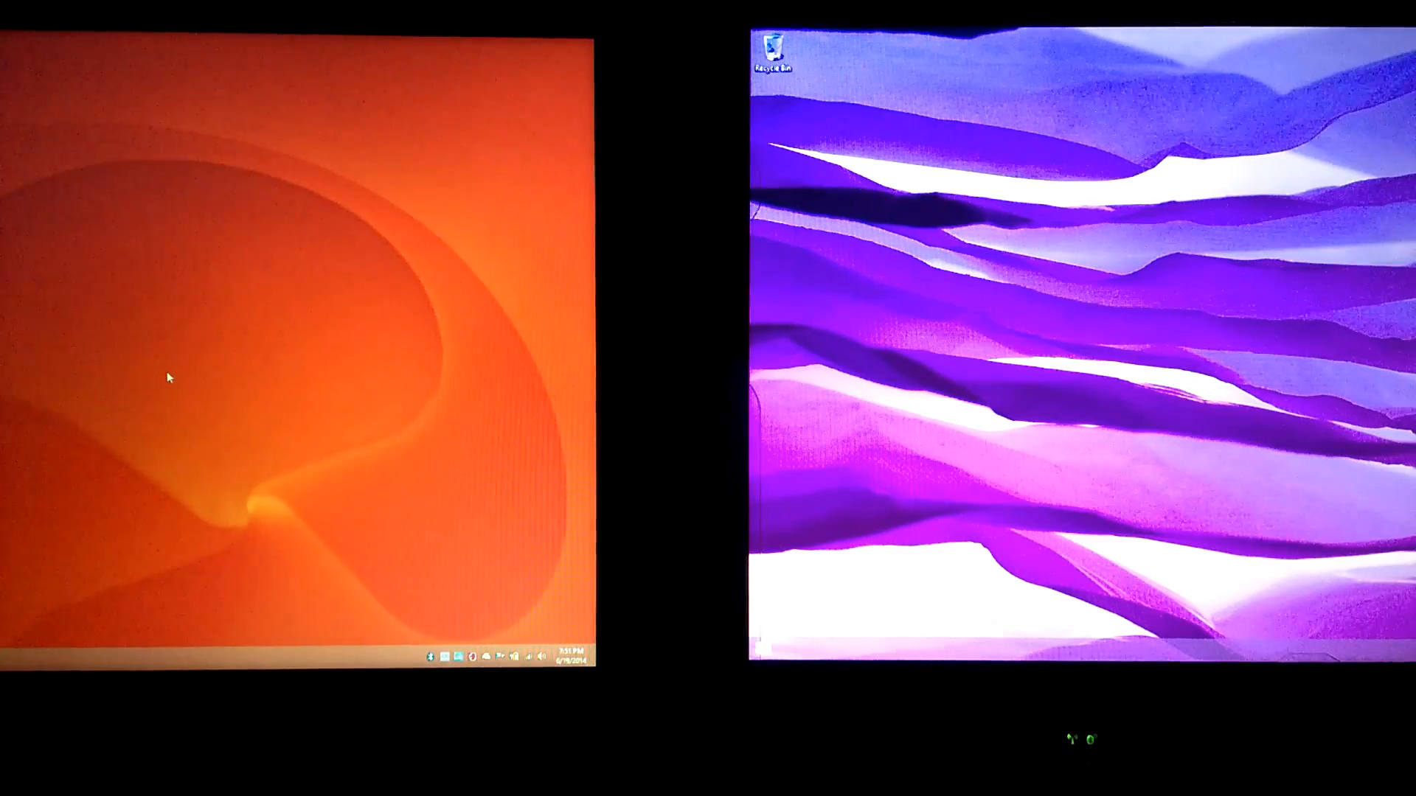
Open the left desktop's context menu to switch from the orange swirl to the next background
right_click(168, 376)
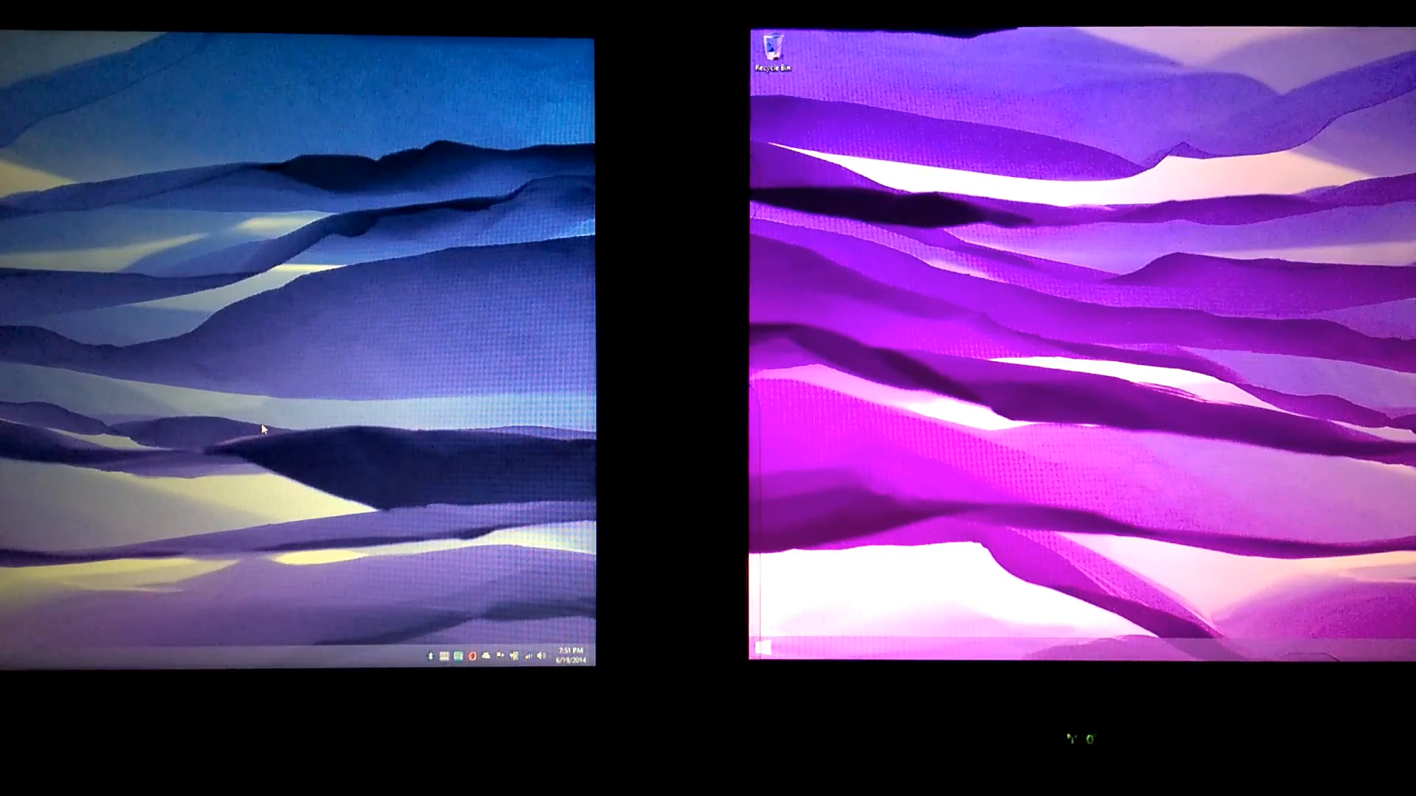
Advance both the left and right monitors to their next desktop backgrounds
right_click(266, 429)
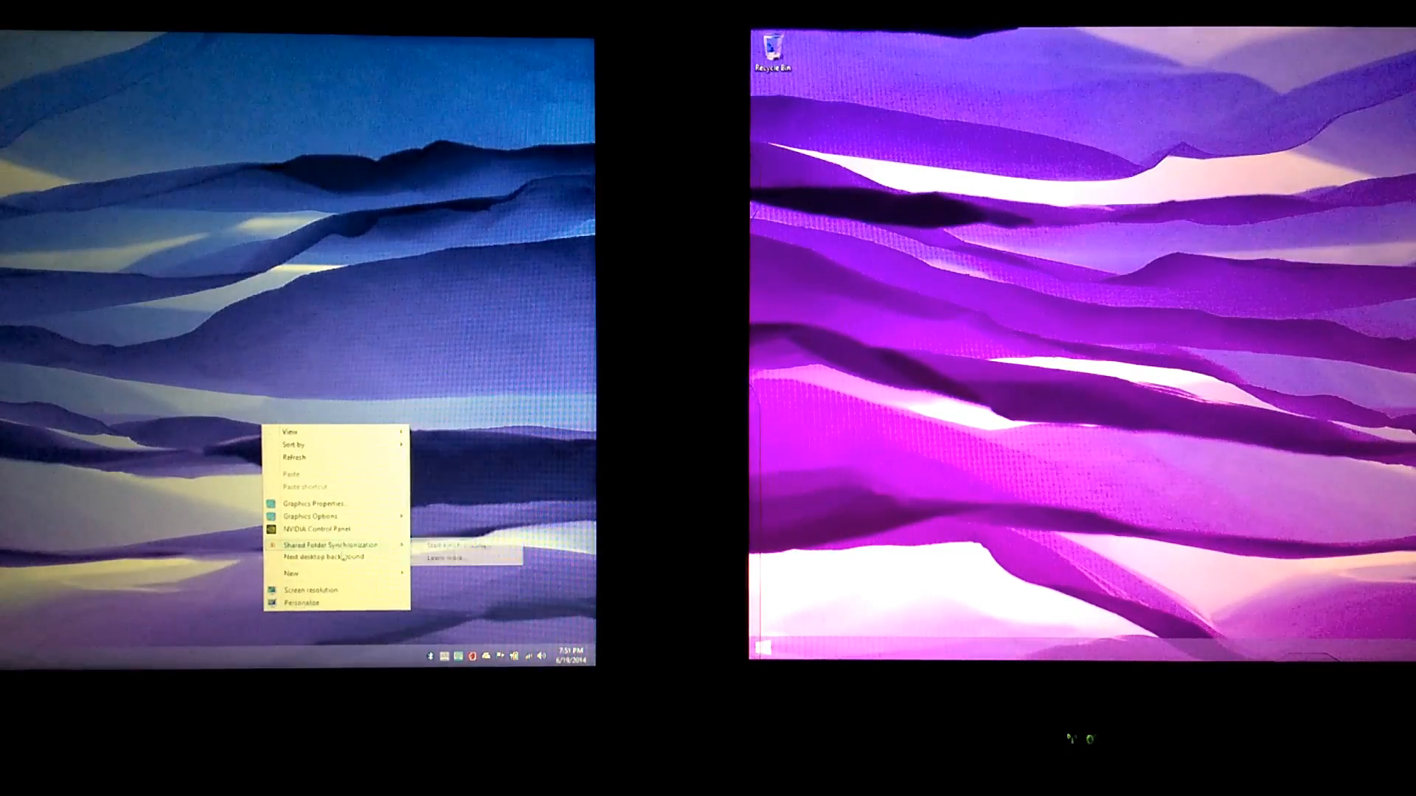
left_click(322, 559)
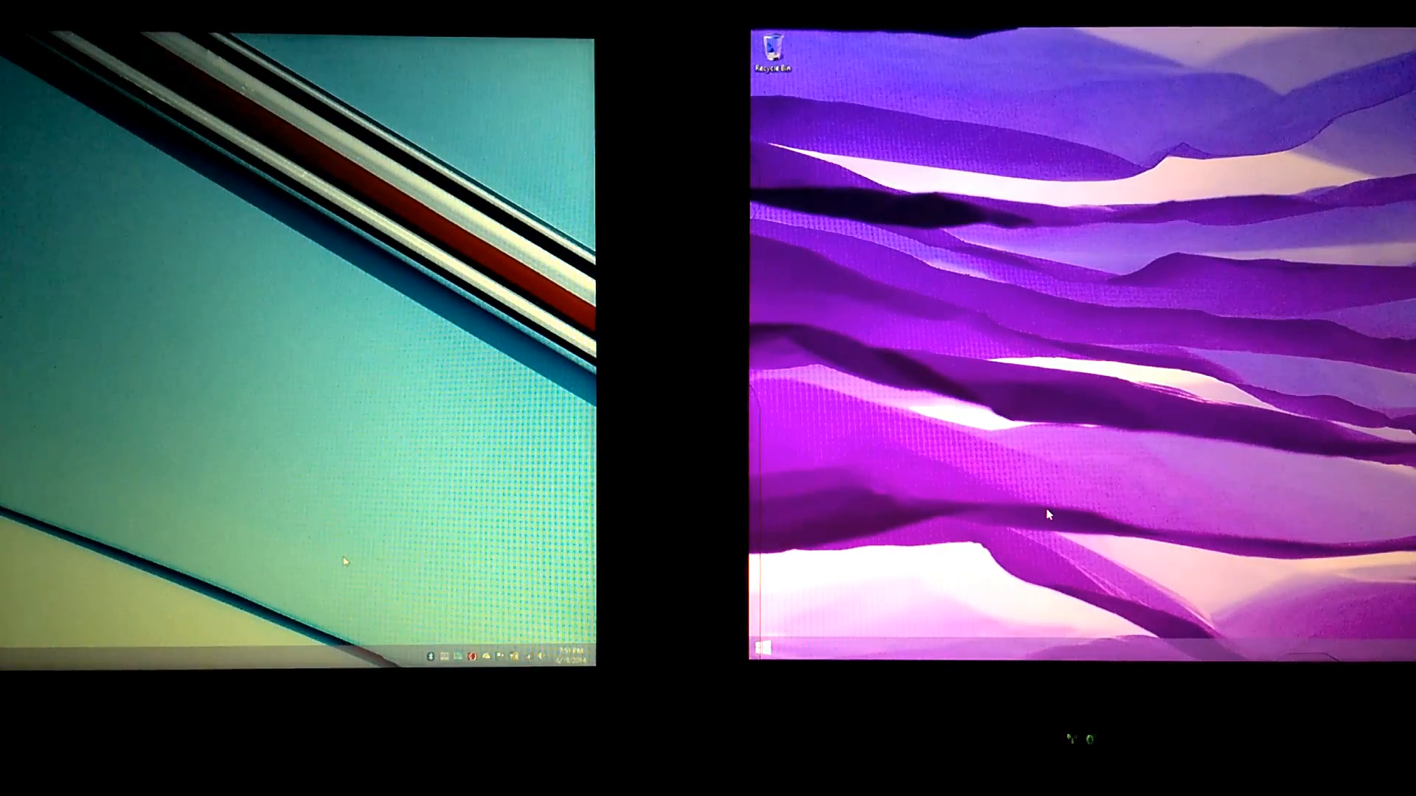
right_click(1050, 514)
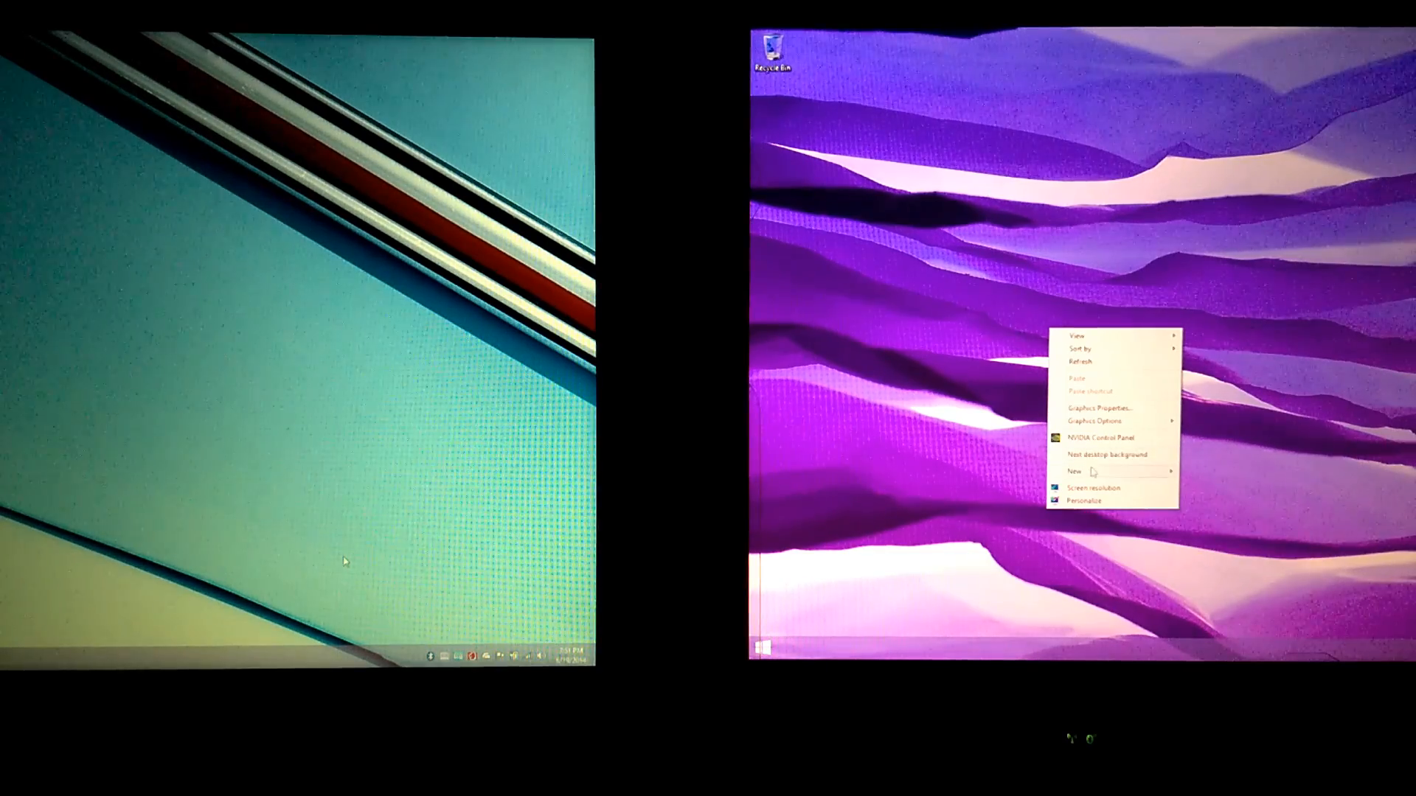
left_click(1106, 453)
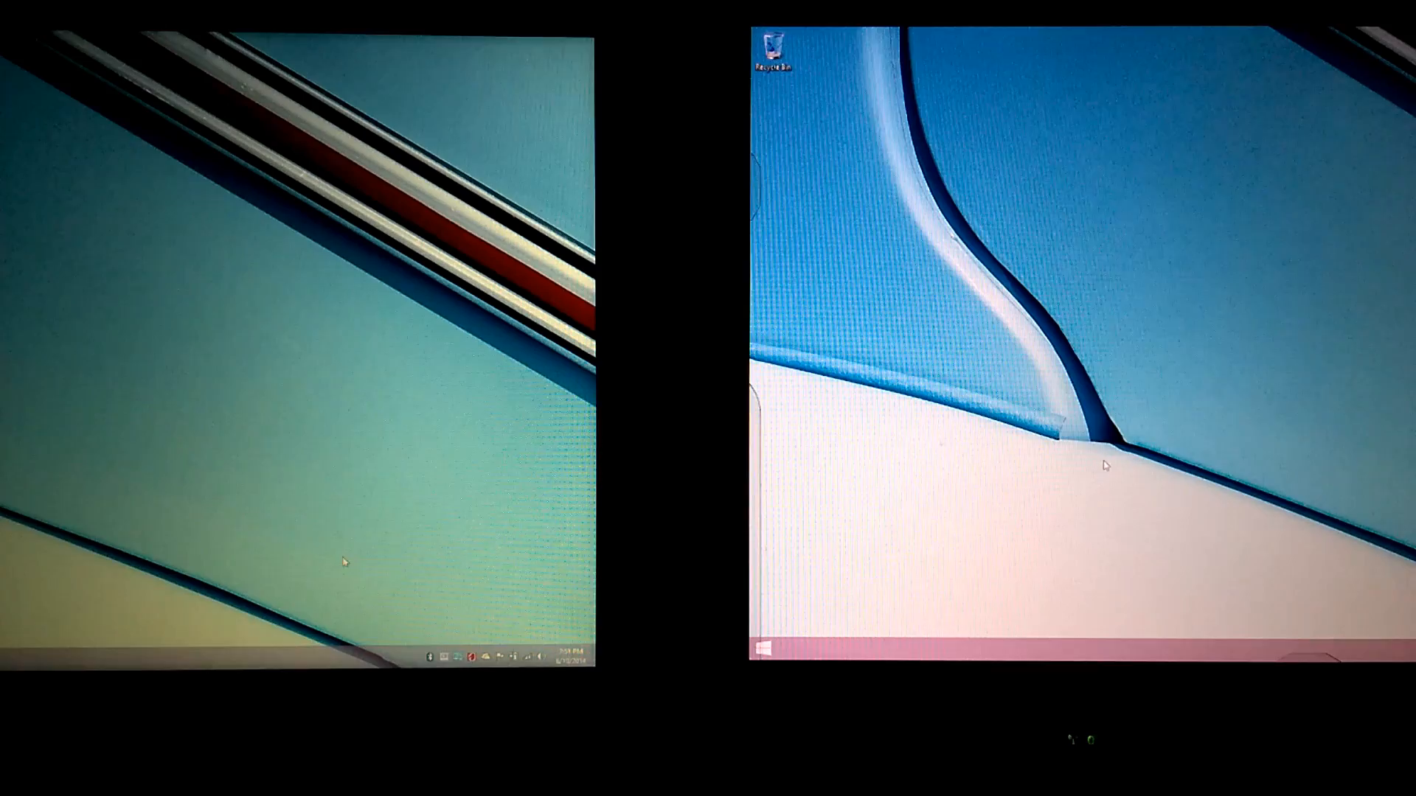
Advance both monitors again until each shows the amber glass windows wallpaper
right_click(342, 560)
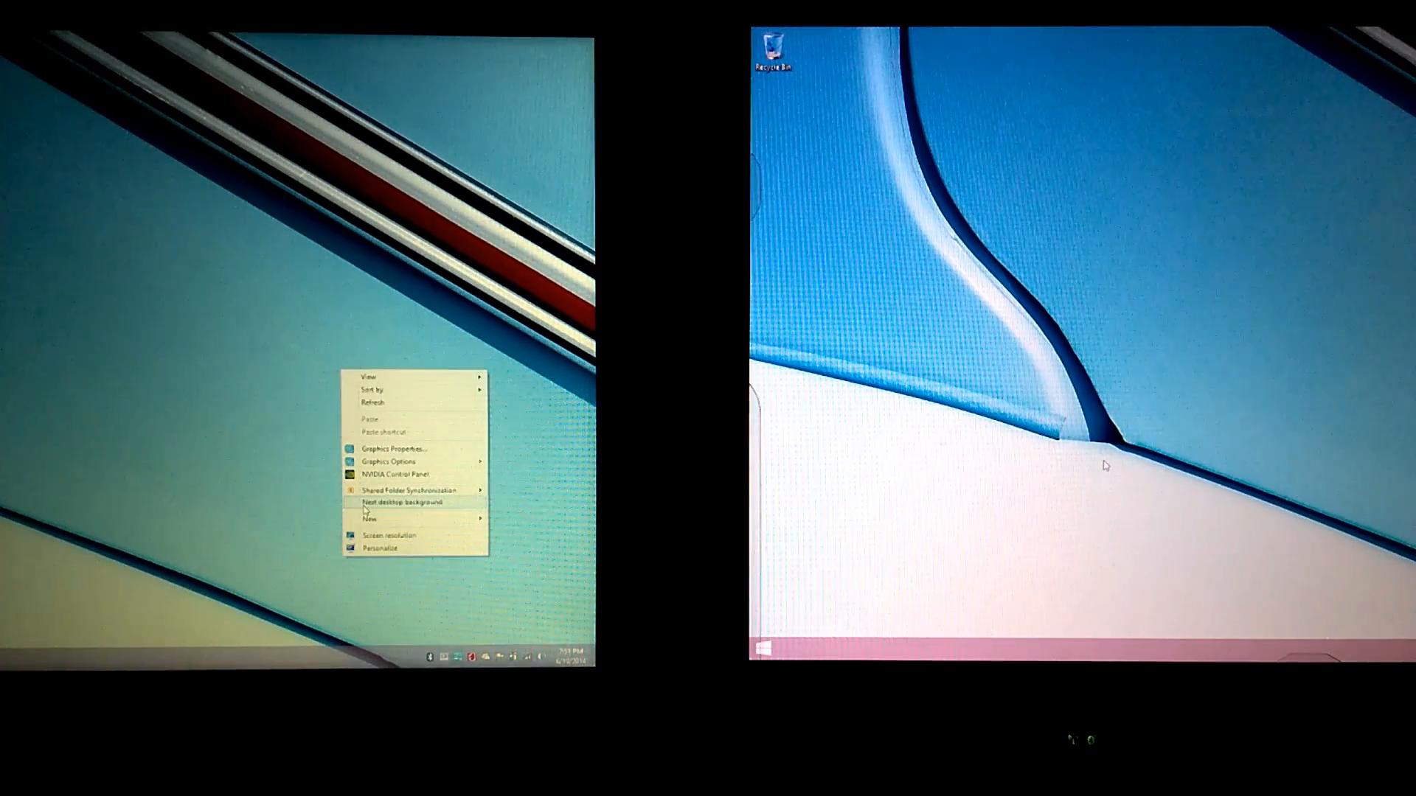
left_click(405, 503)
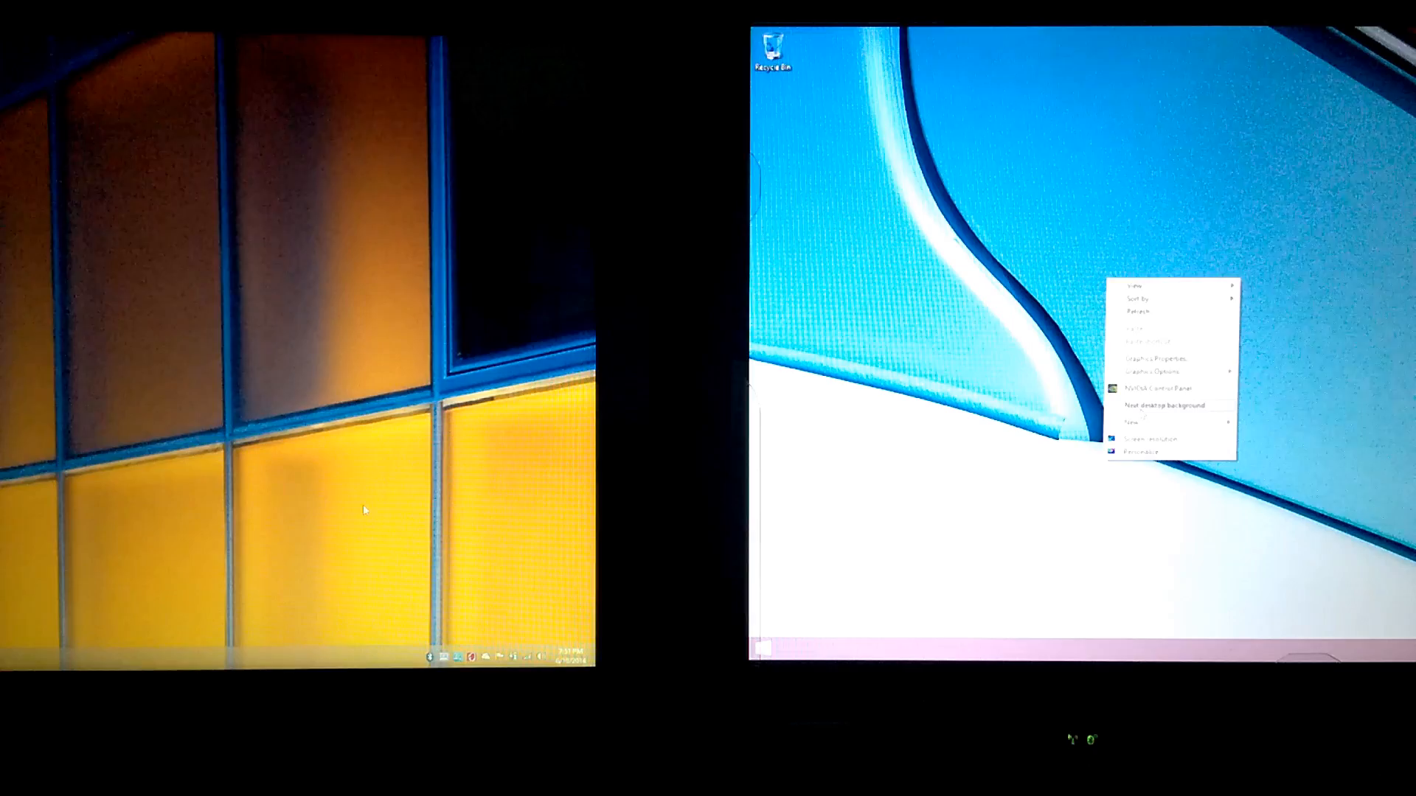
left_click(1165, 403)
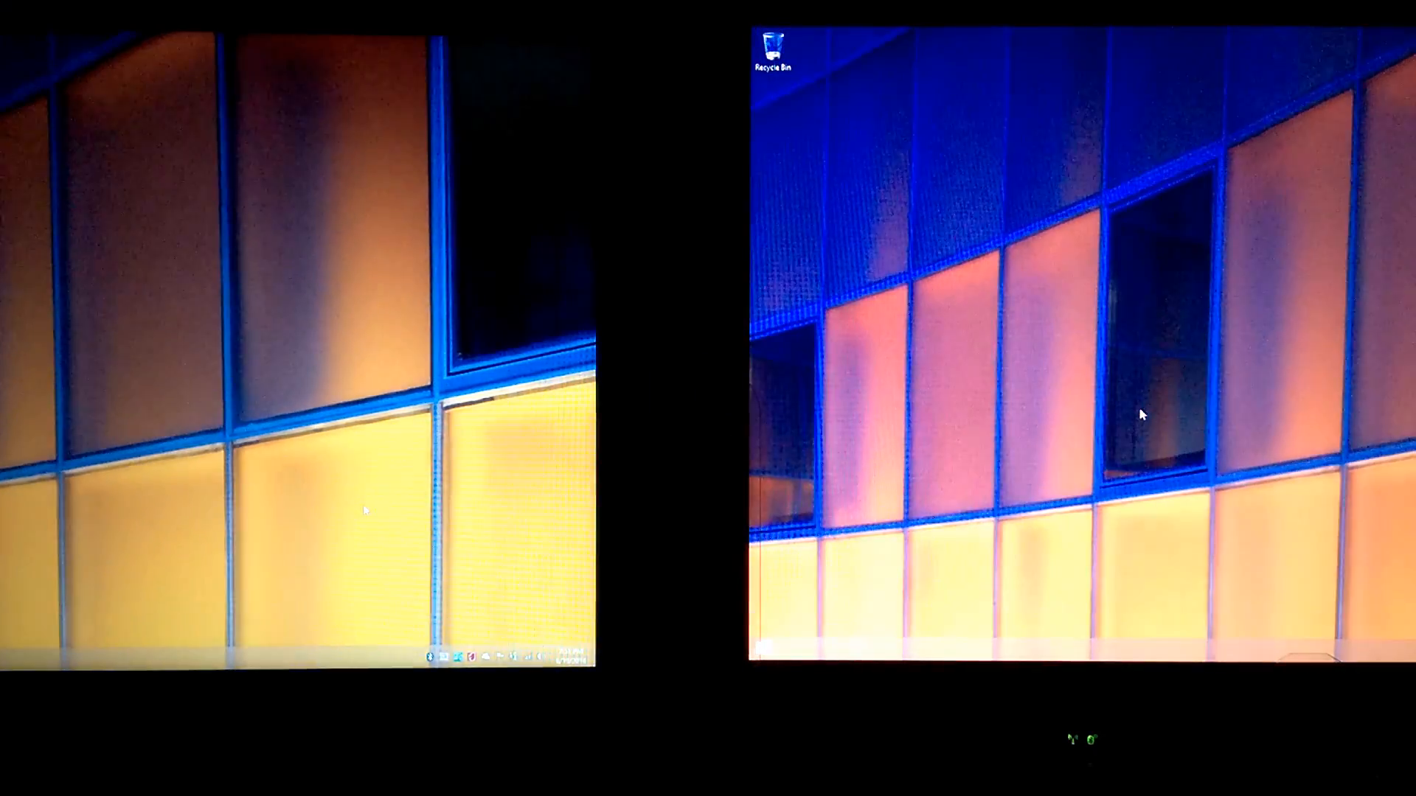